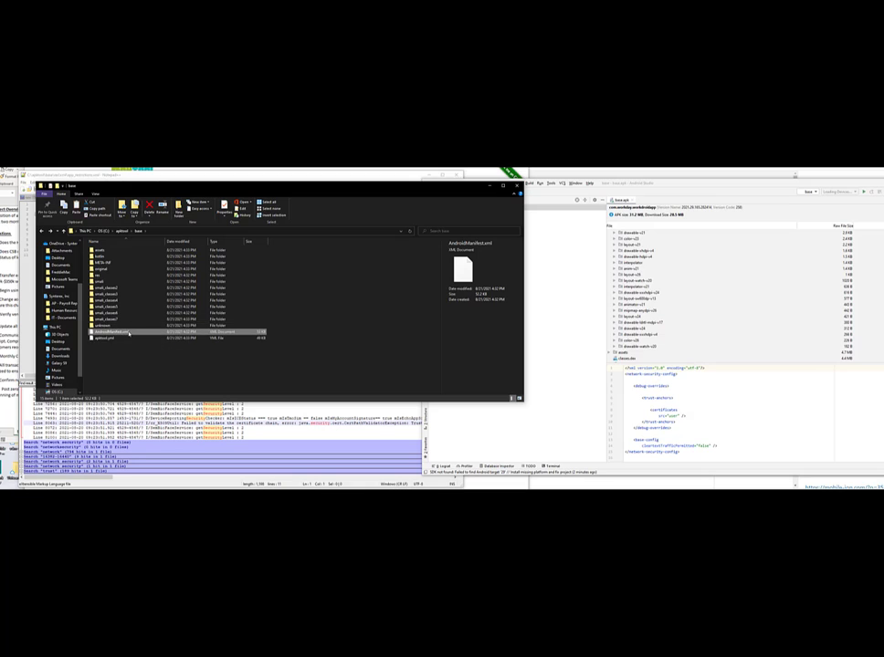
# Step: Open the decompiled app's XML file in Notepad++ via Edit with Notepad++
pyautogui.rightClick(110, 332)
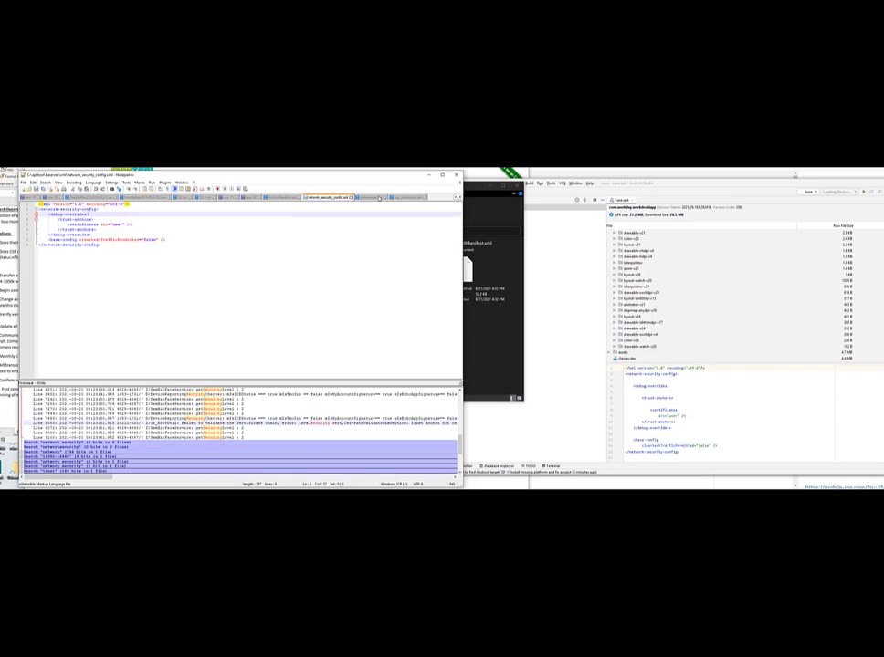
# Step: Switch through the other opened decompiled XML file tabs to read their markup
pyautogui.click(400, 197)
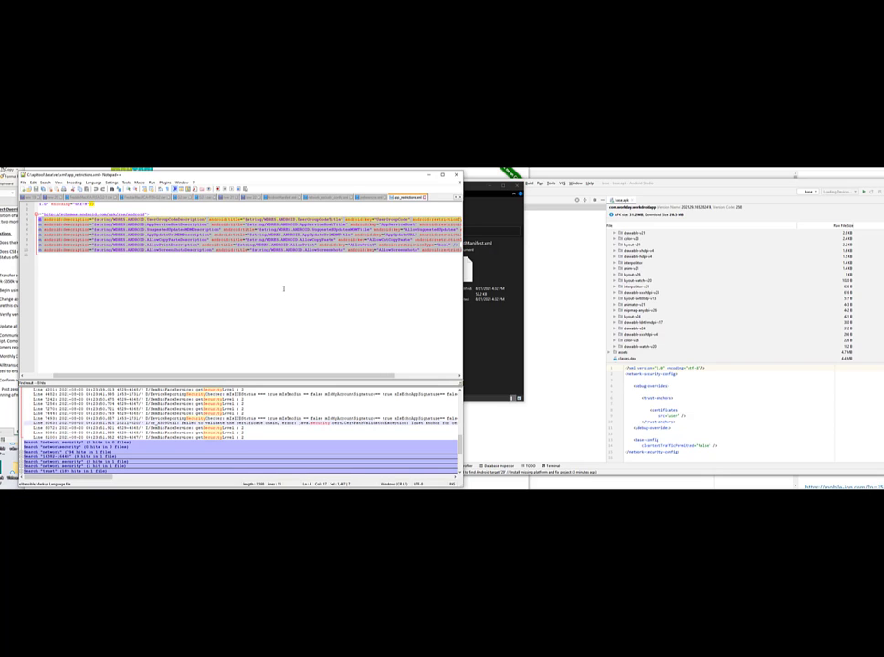
pyautogui.click(405, 197)
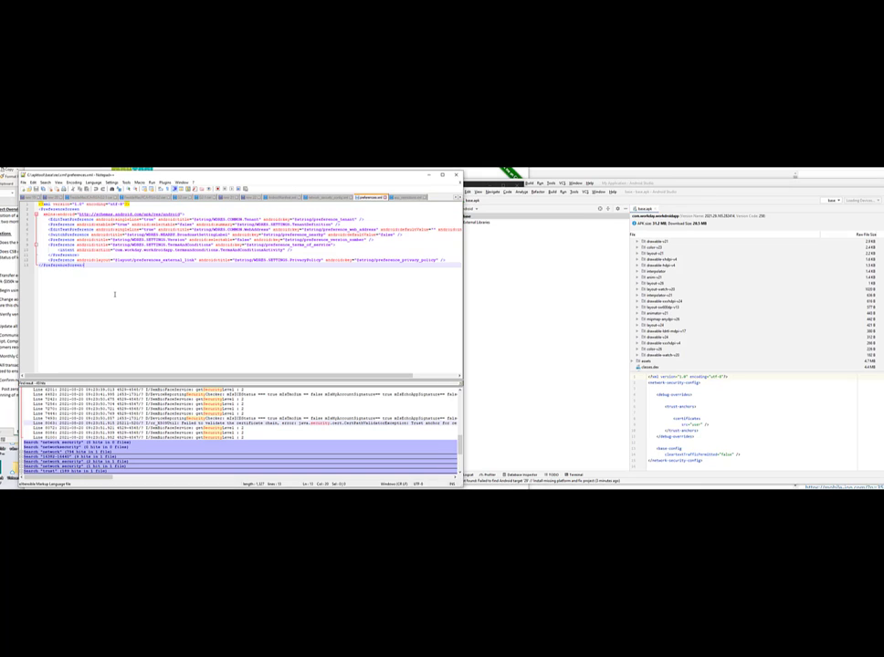
# Step: Open a .smali file from the app's smali folder through File > Open
pyautogui.click(44, 183)
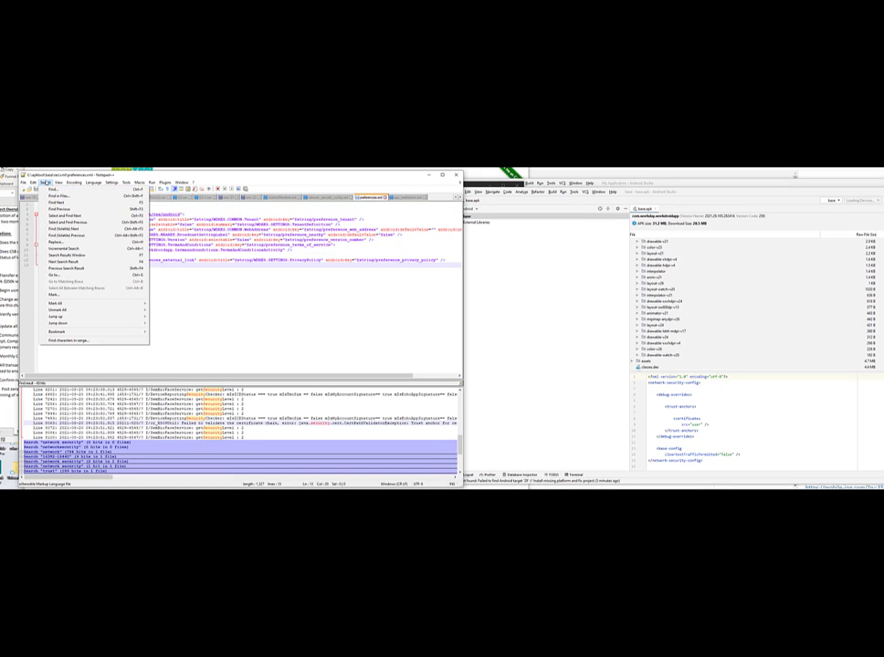
pyautogui.moveTo(58, 196)
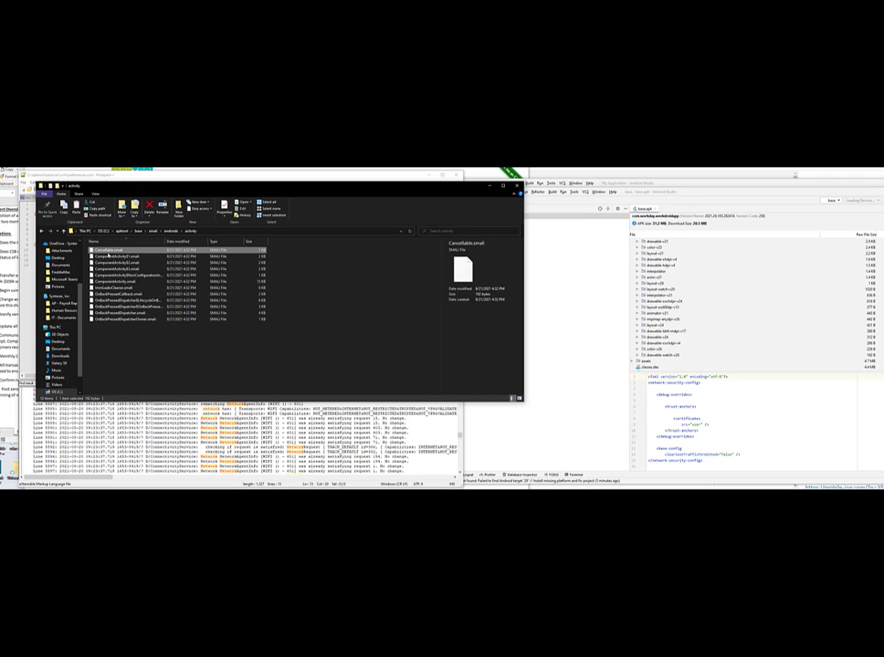
pyautogui.doubleClick(109, 248)
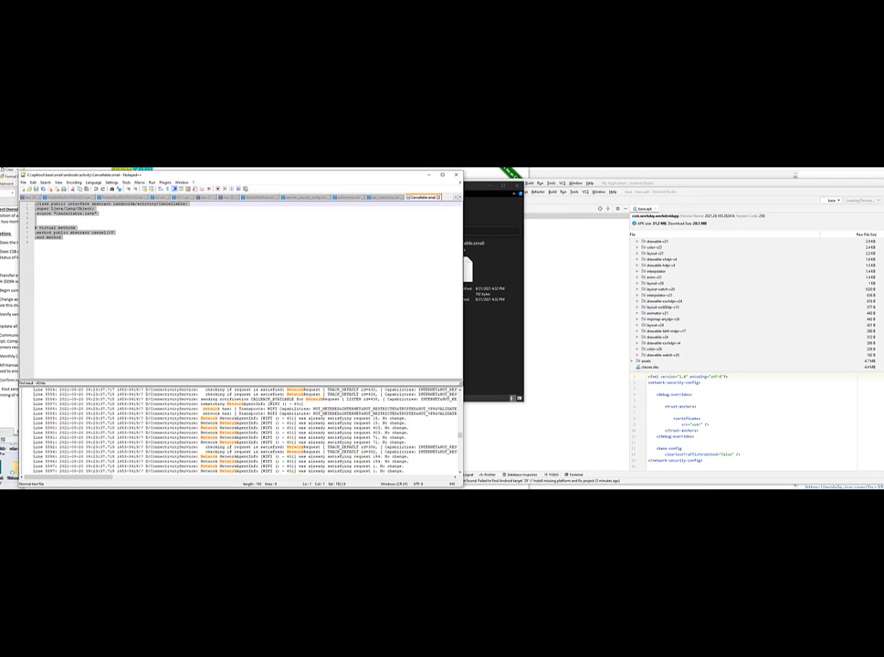